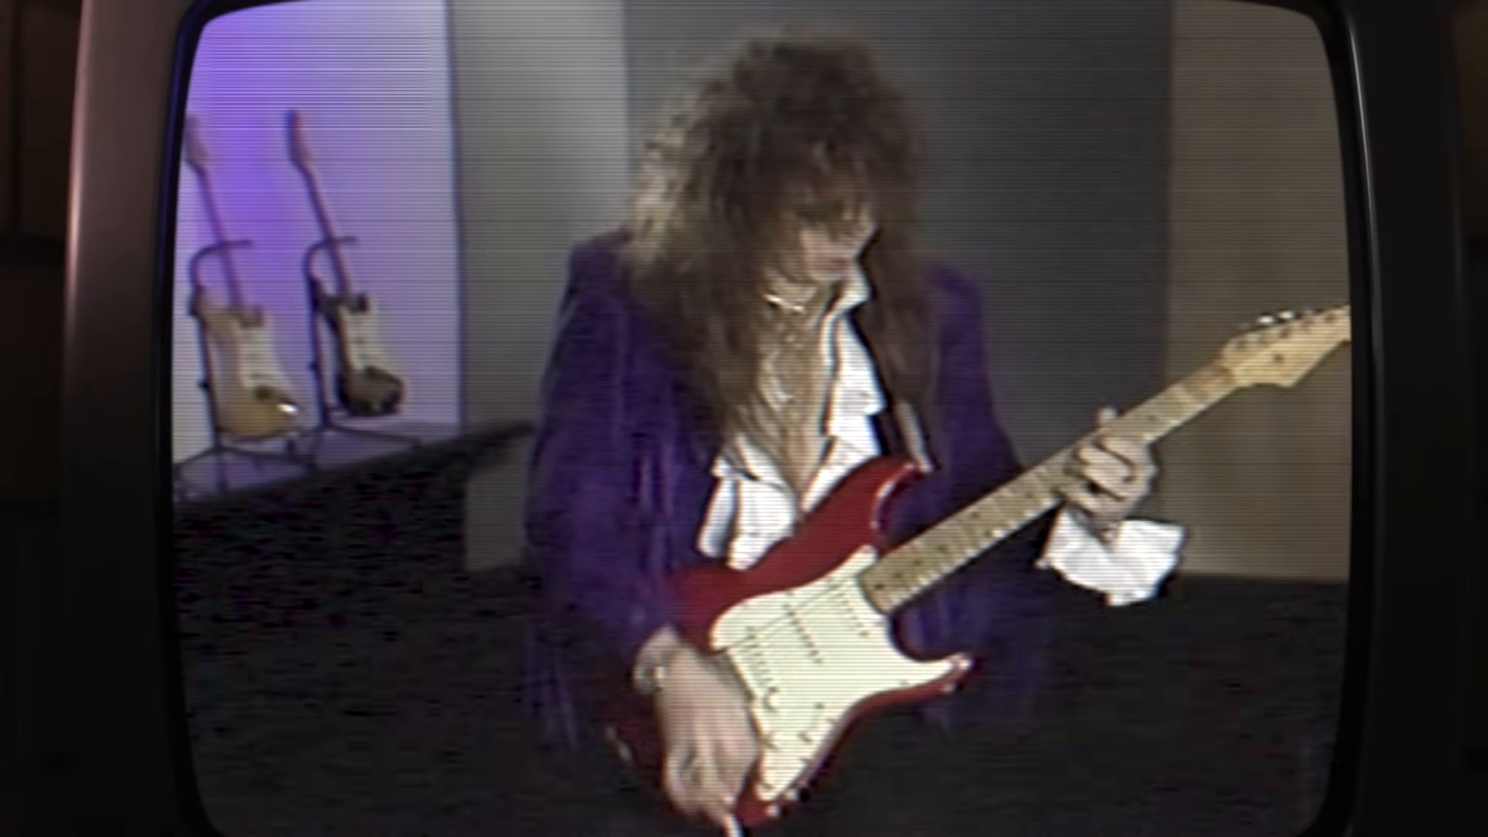
click(744, 419)
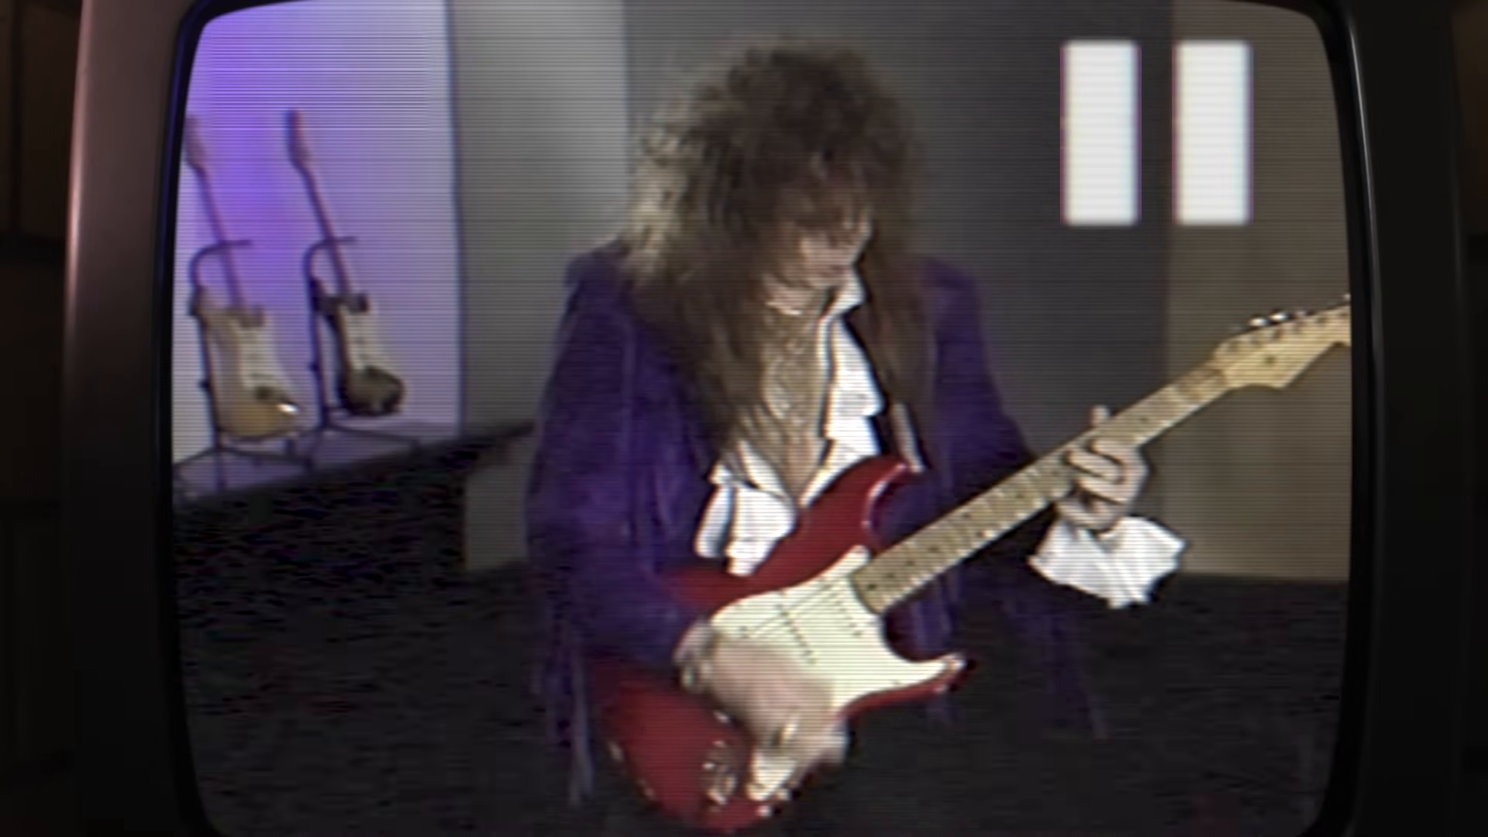